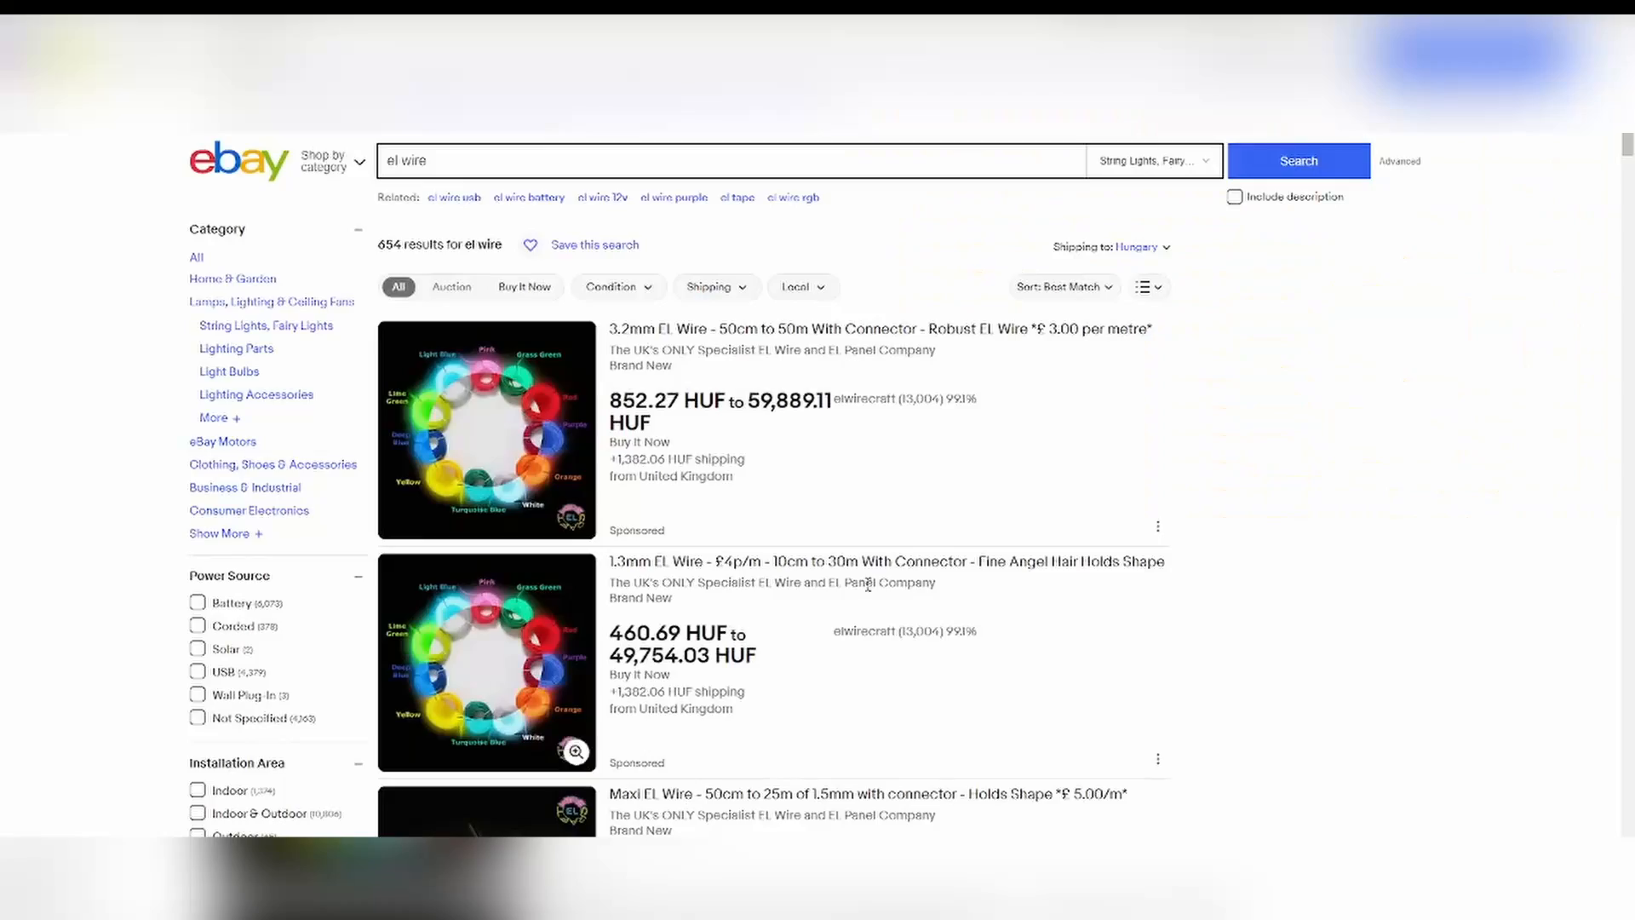
Step: Scroll the 'el wire' results and open the Neon EL Wire Power Driver USB listing
scroll(down, 3)
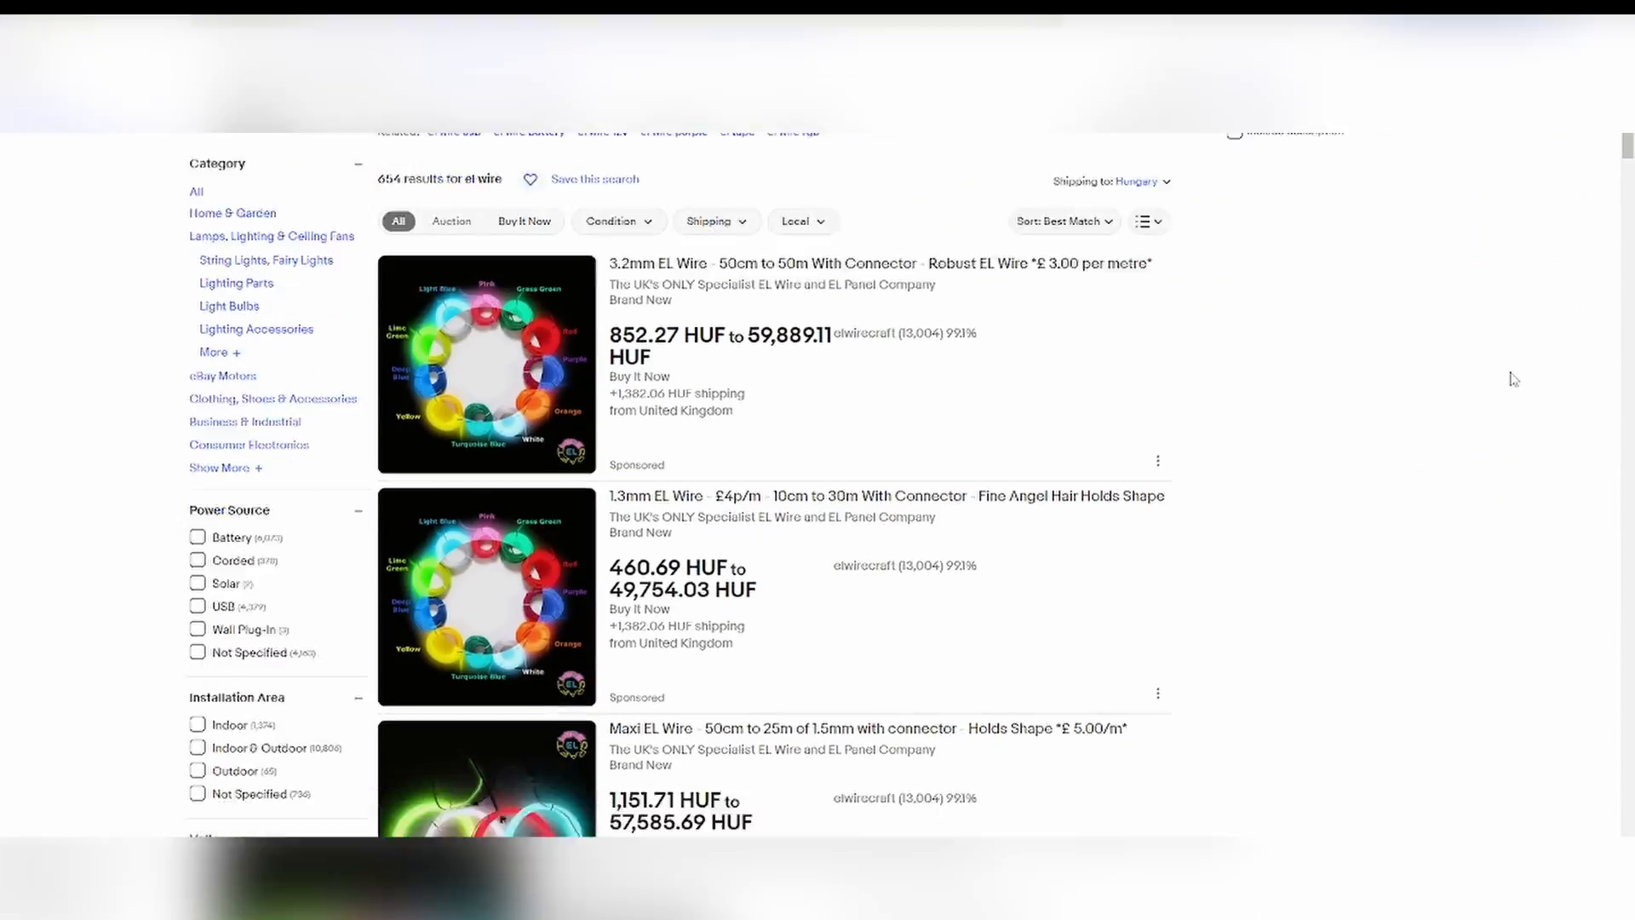
scroll(down, 3)
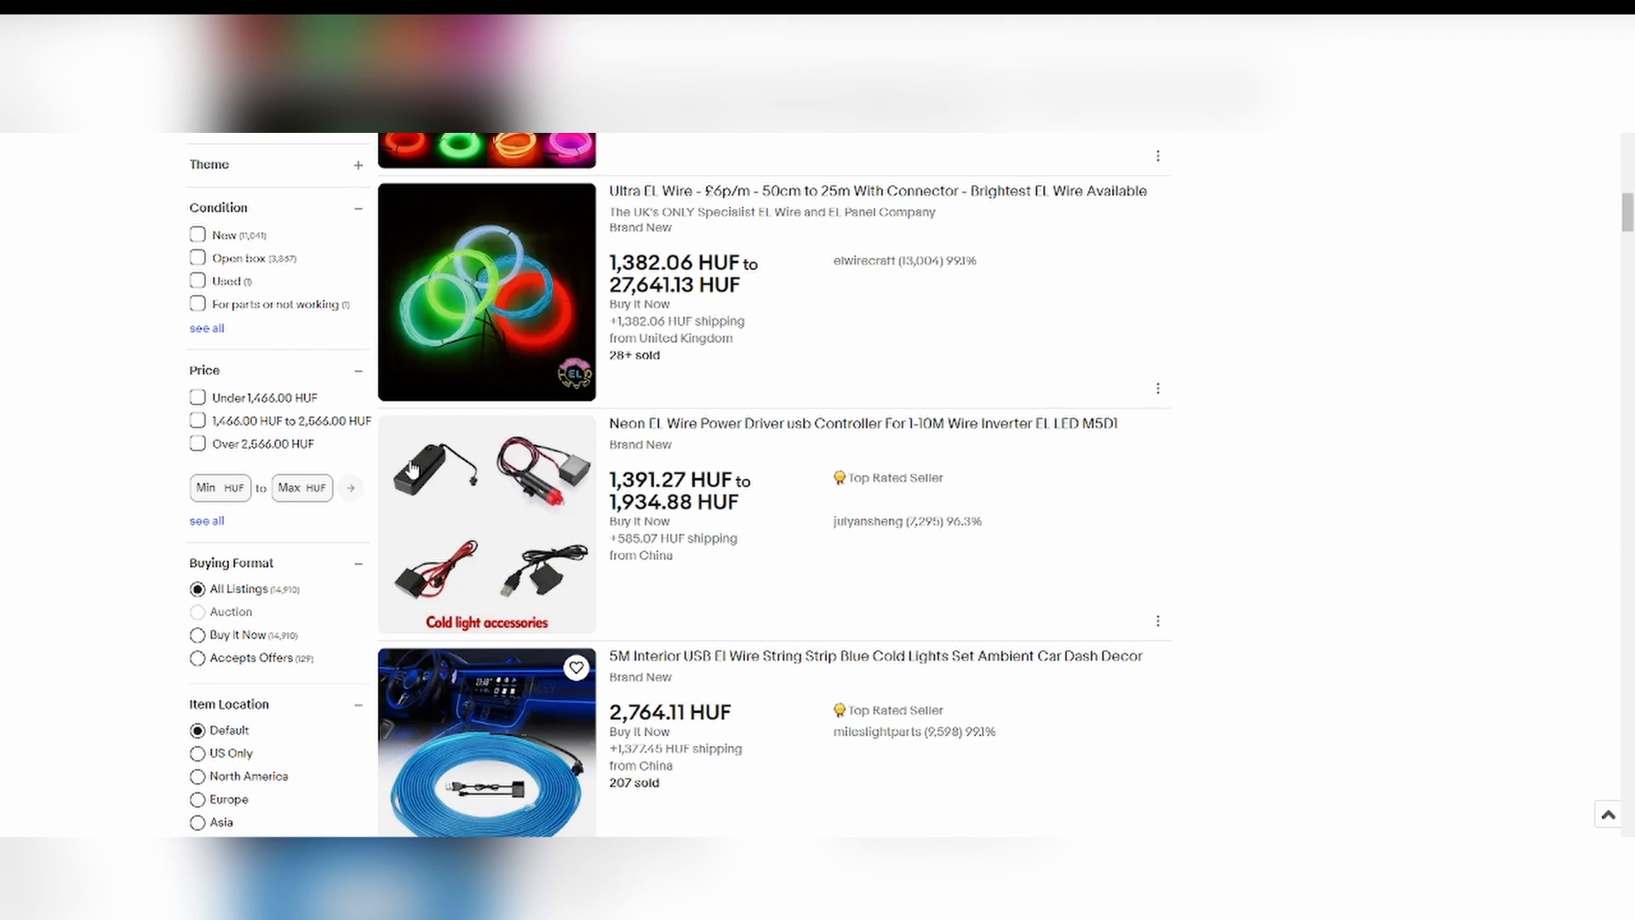
click(864, 424)
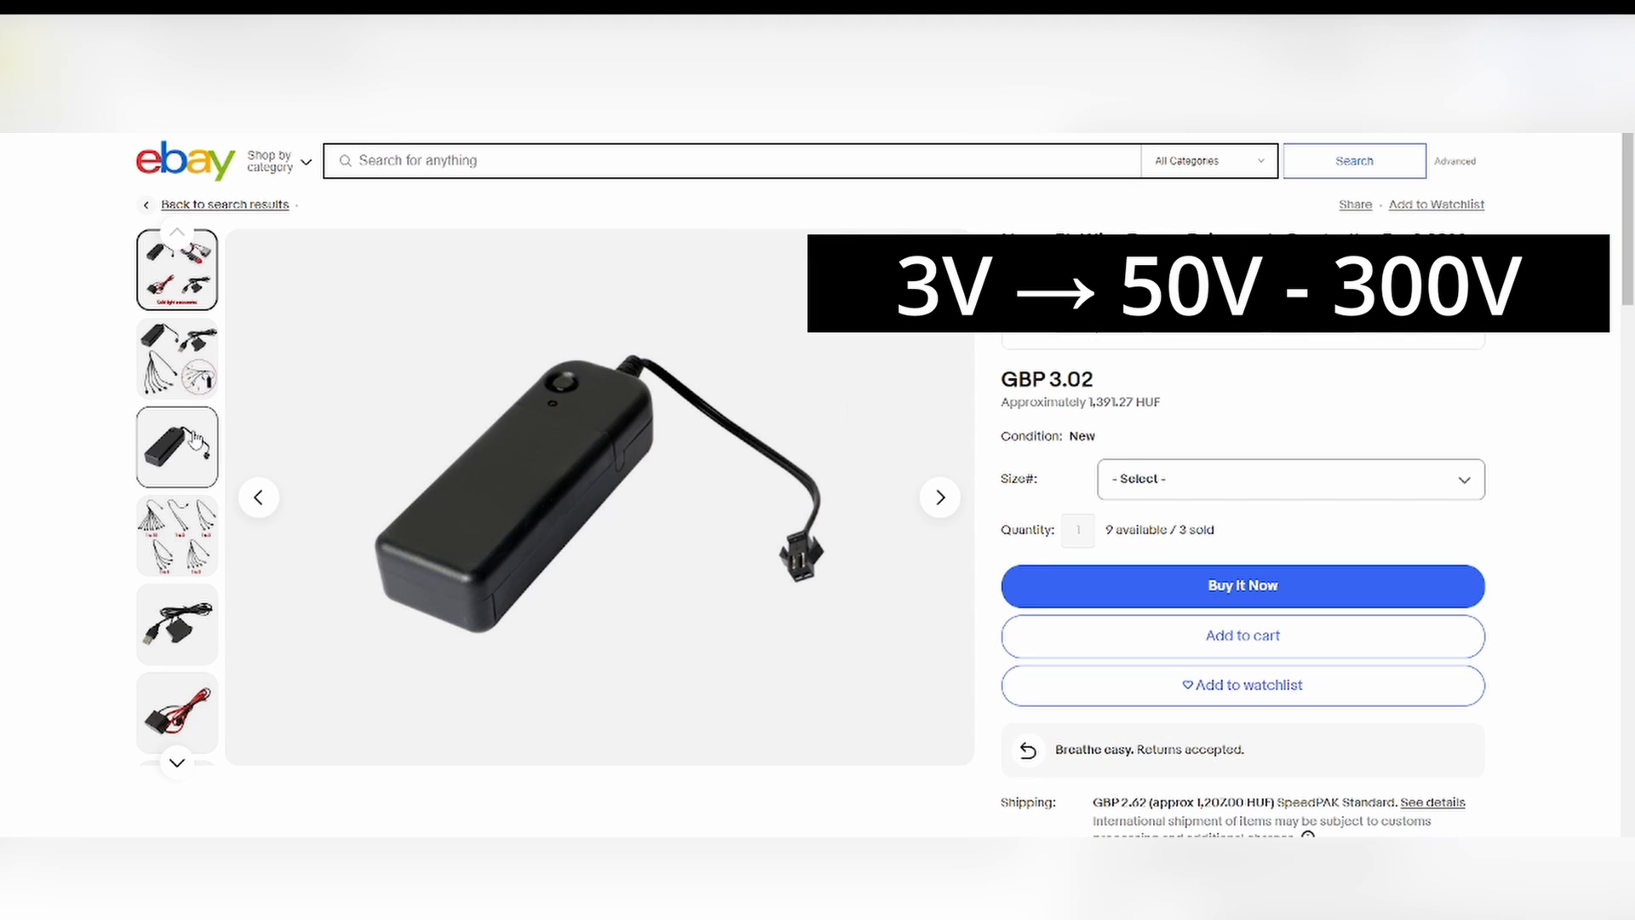
click(1290, 479)
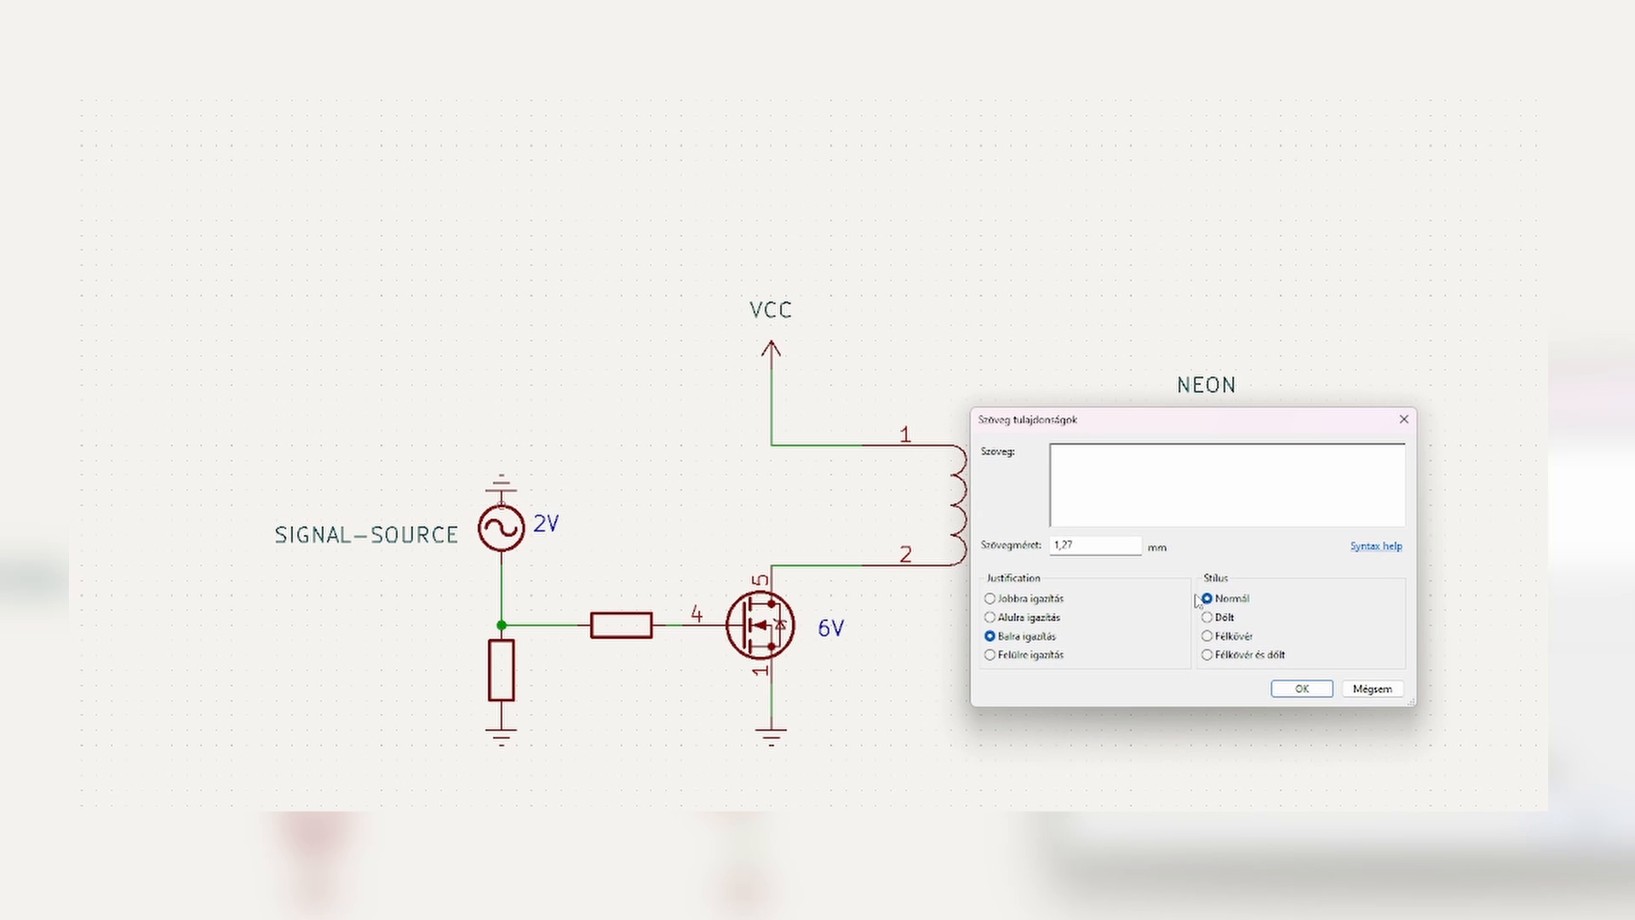
Step: Confirm the 'MCU / NE555 / WHATEVER' text and place it above SIGNAL-SOURCE
click(1300, 689)
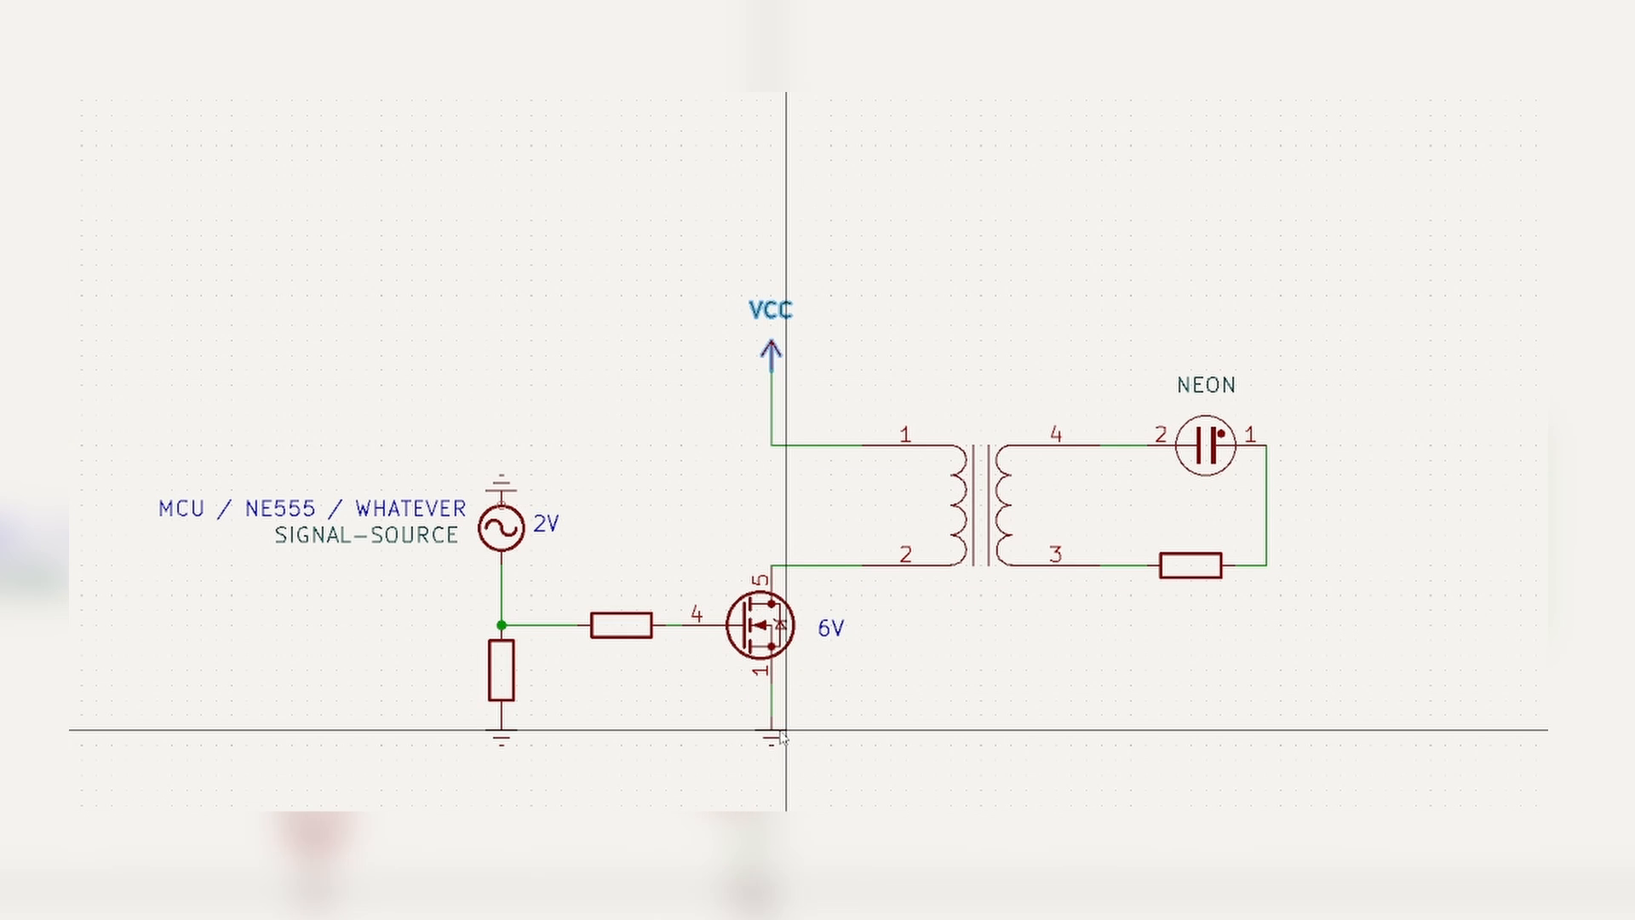
click(819, 543)
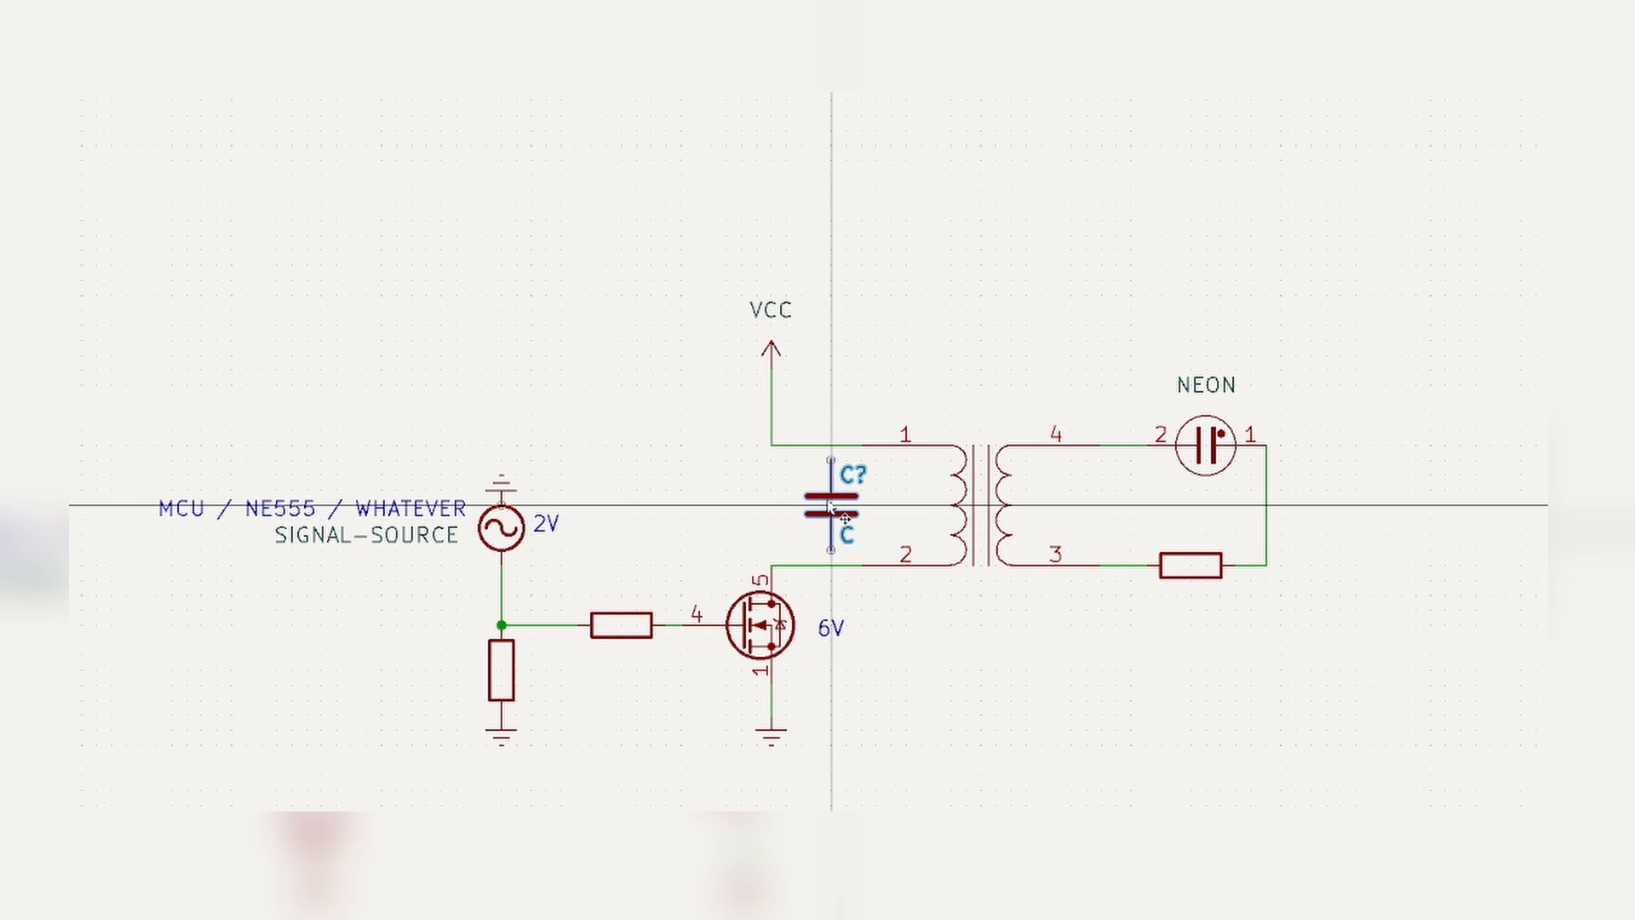
Step: Hide the reference and value labels of the capacitor across primary pins 1 and 2
double_click(829, 511)
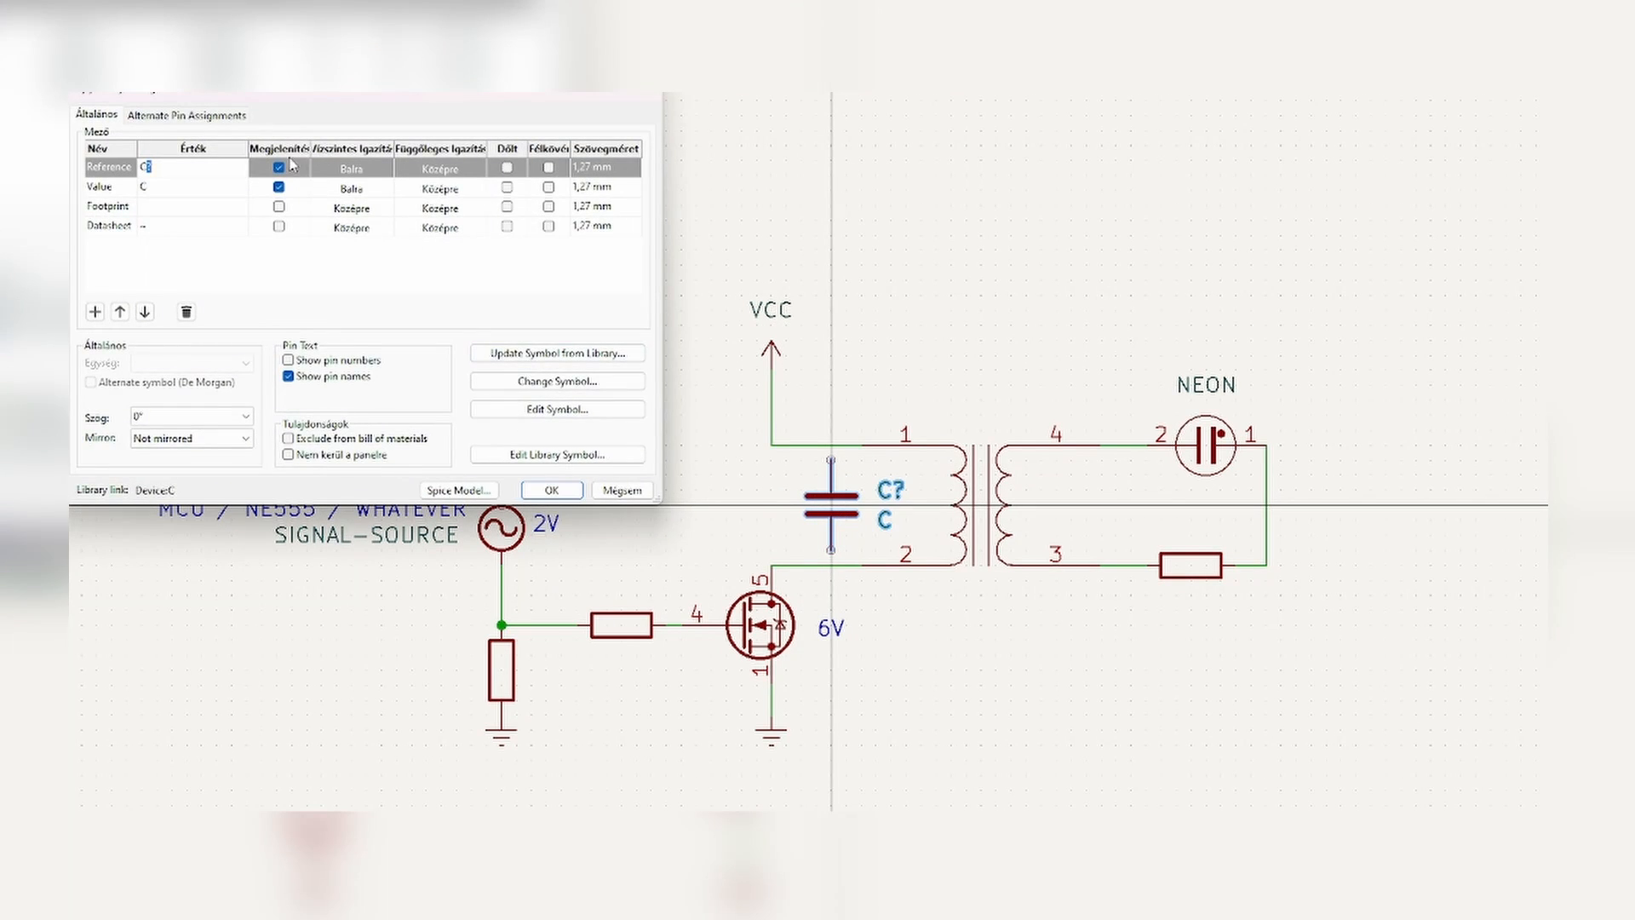
click(156, 187)
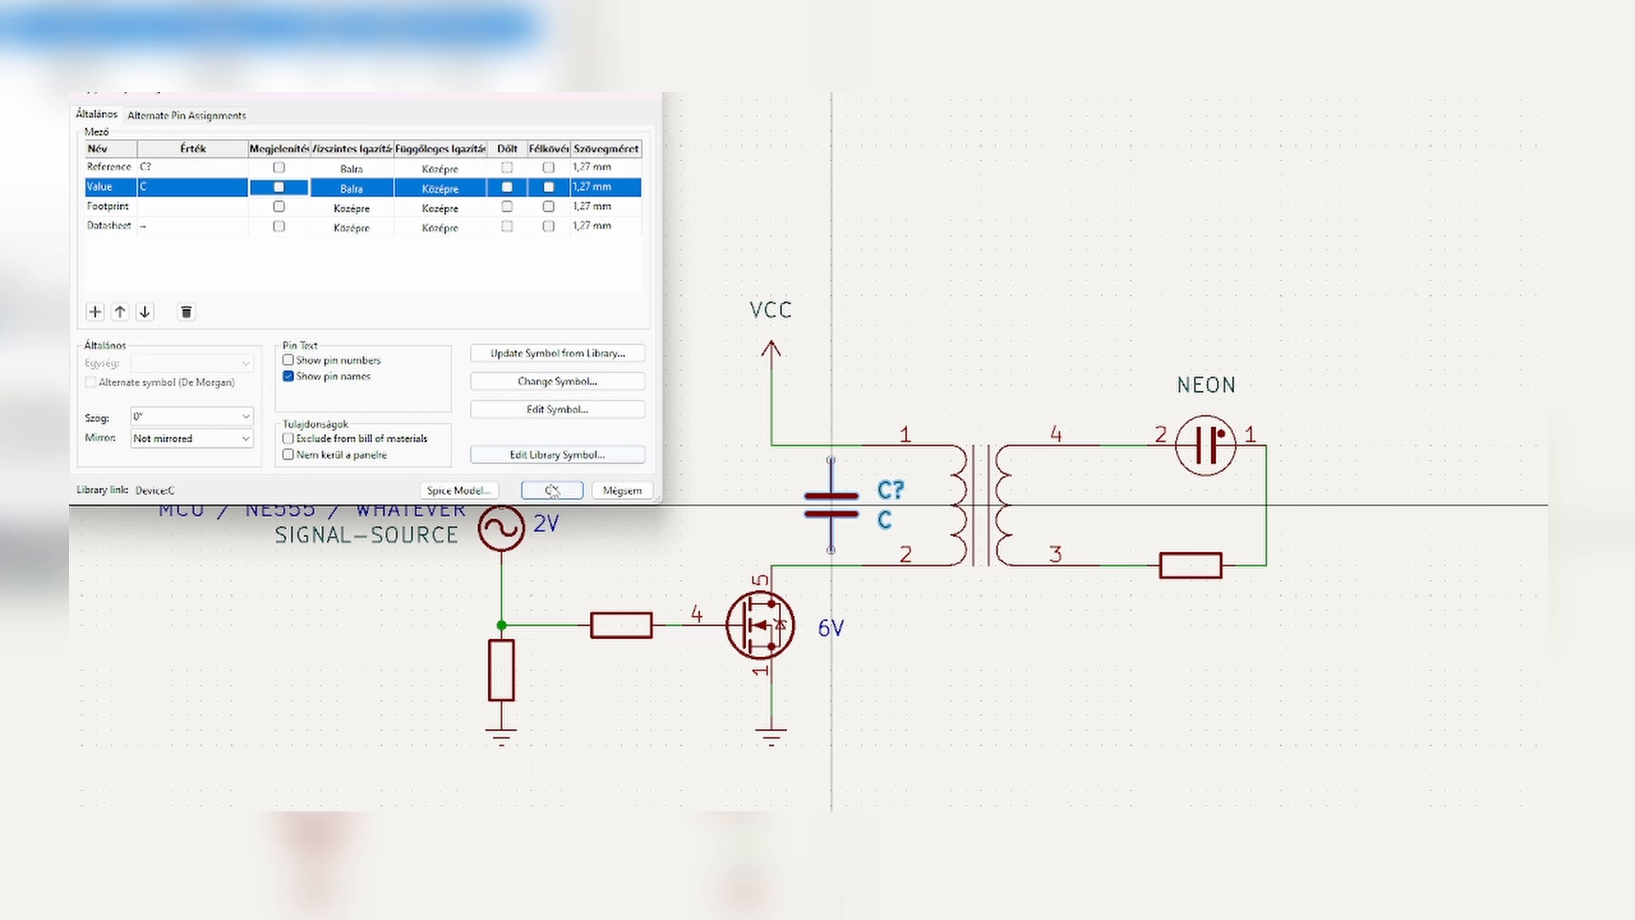
click(549, 491)
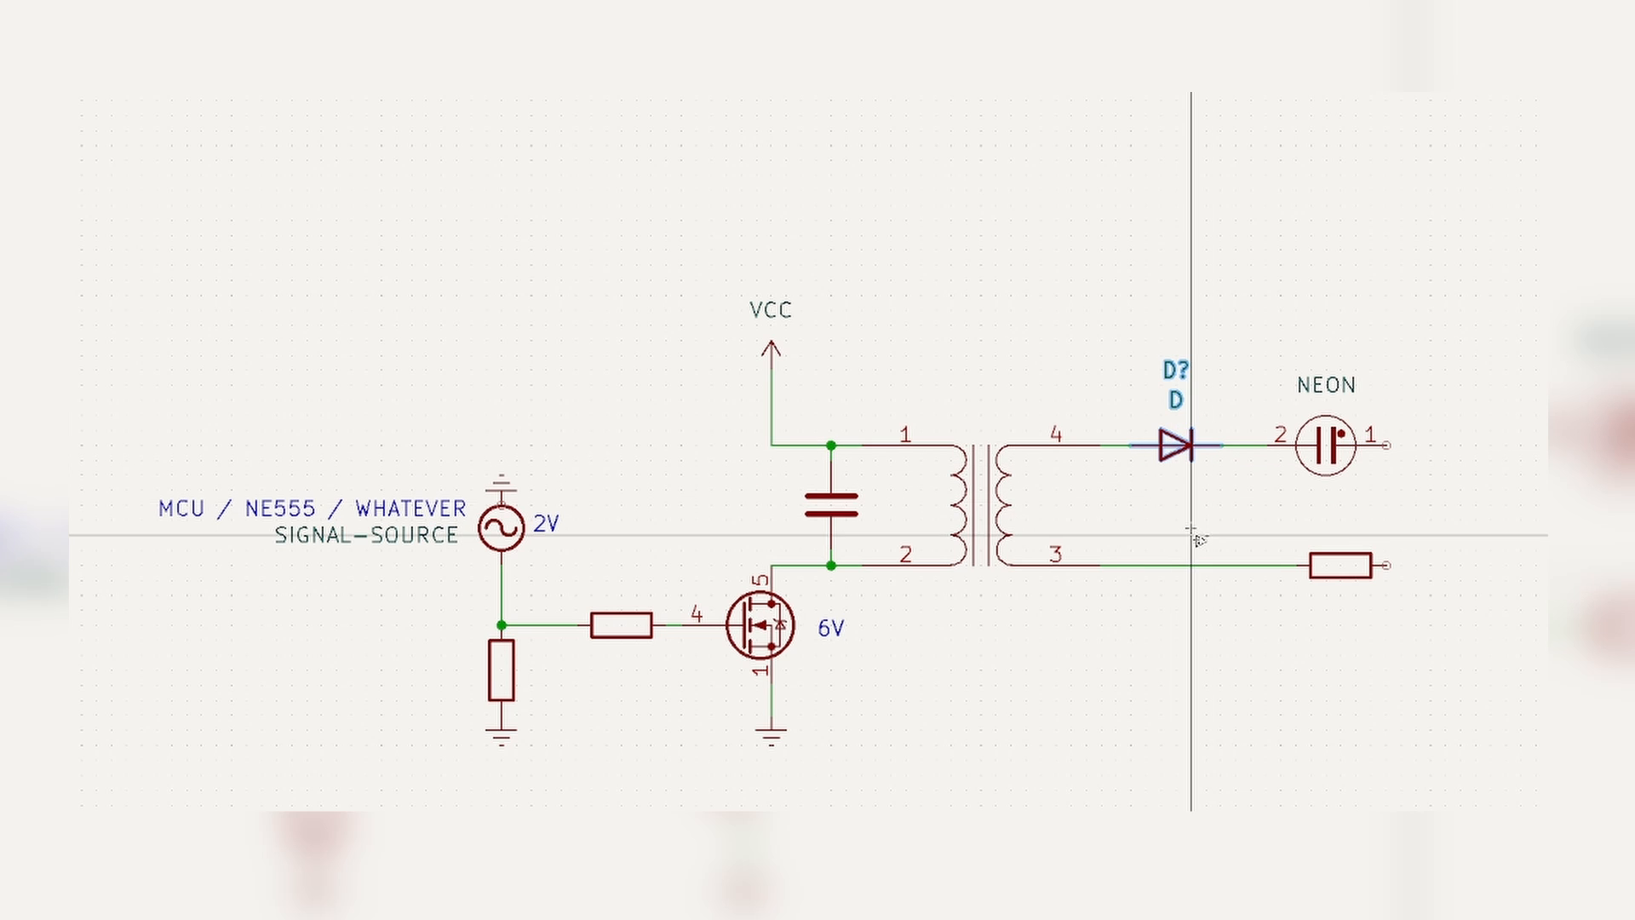
Step: Hide labels on the pin 4 diode and the C_Polarized_US capacitor
double_click(1168, 440)
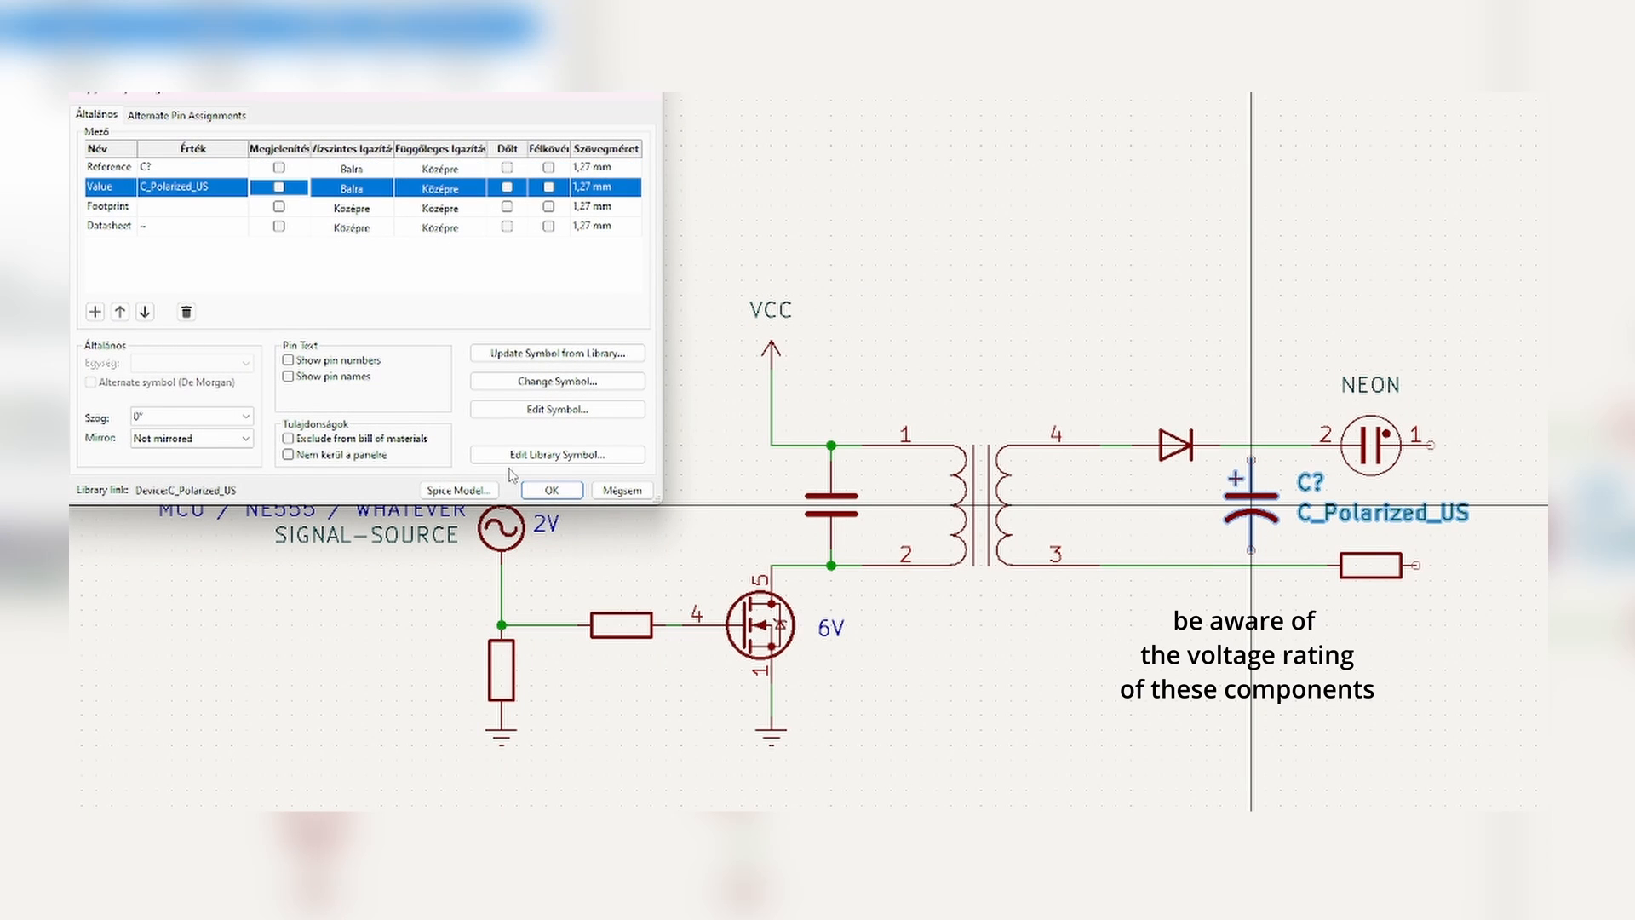
click(550, 491)
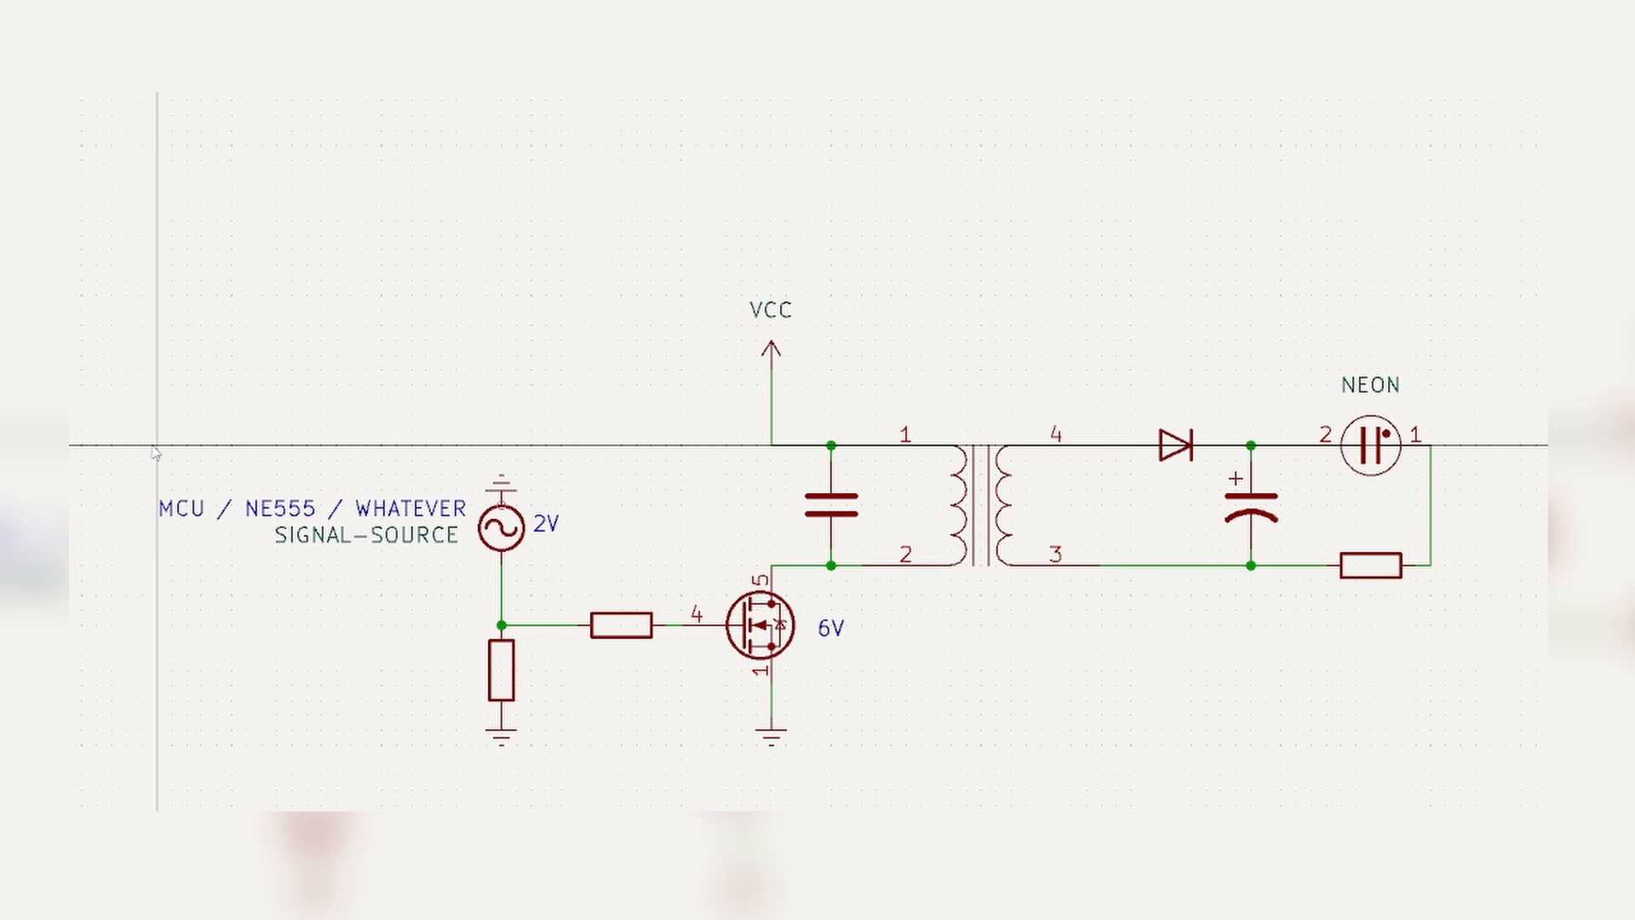